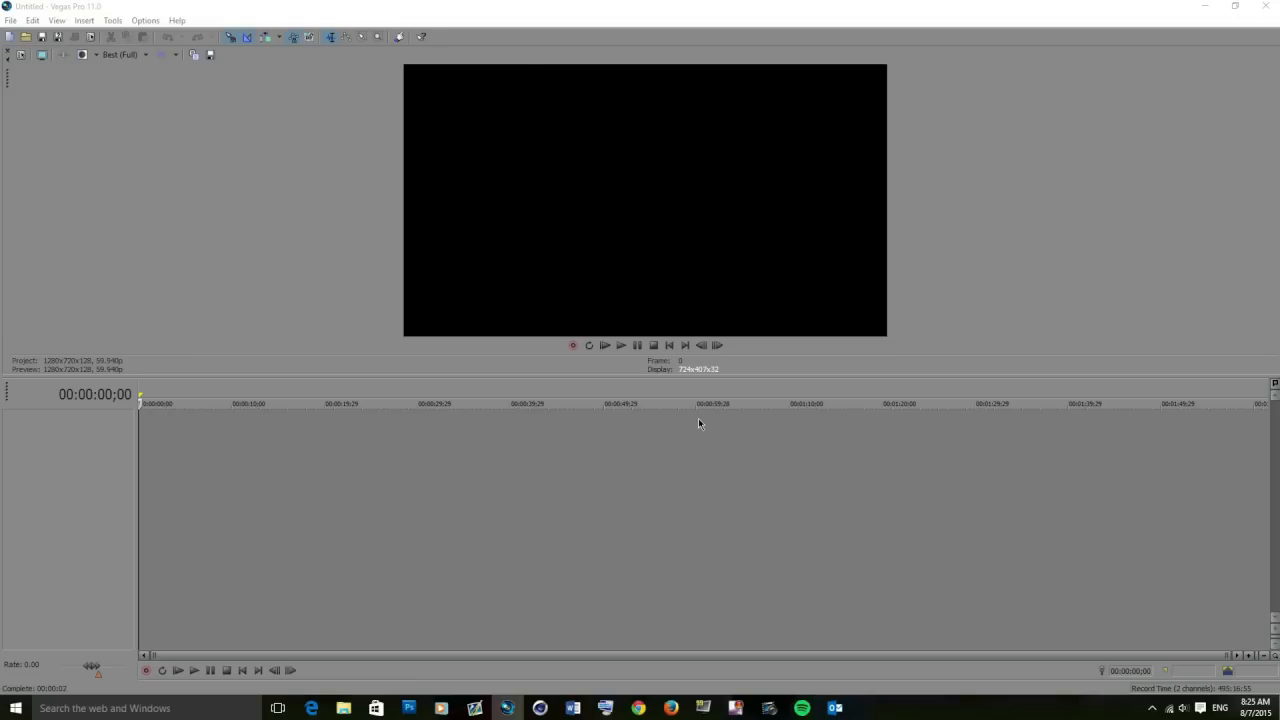
pyautogui.moveTo(10, 20)
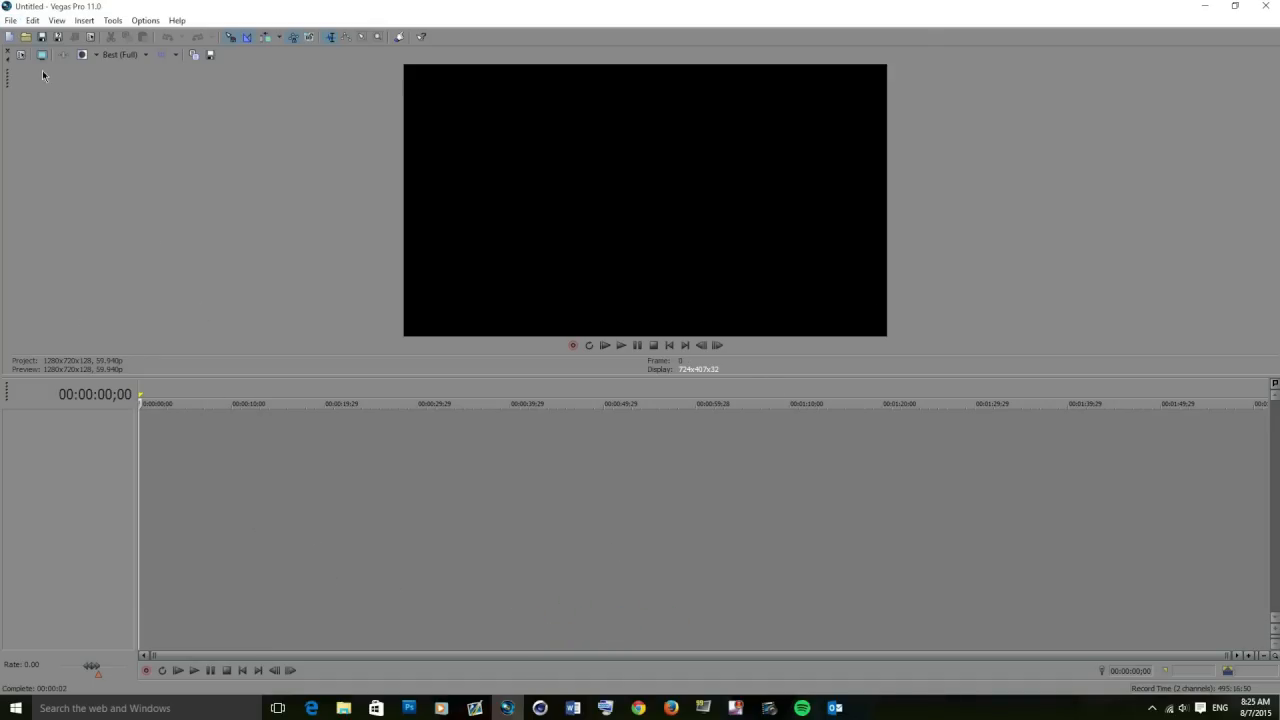
pyautogui.moveTo(25, 37)
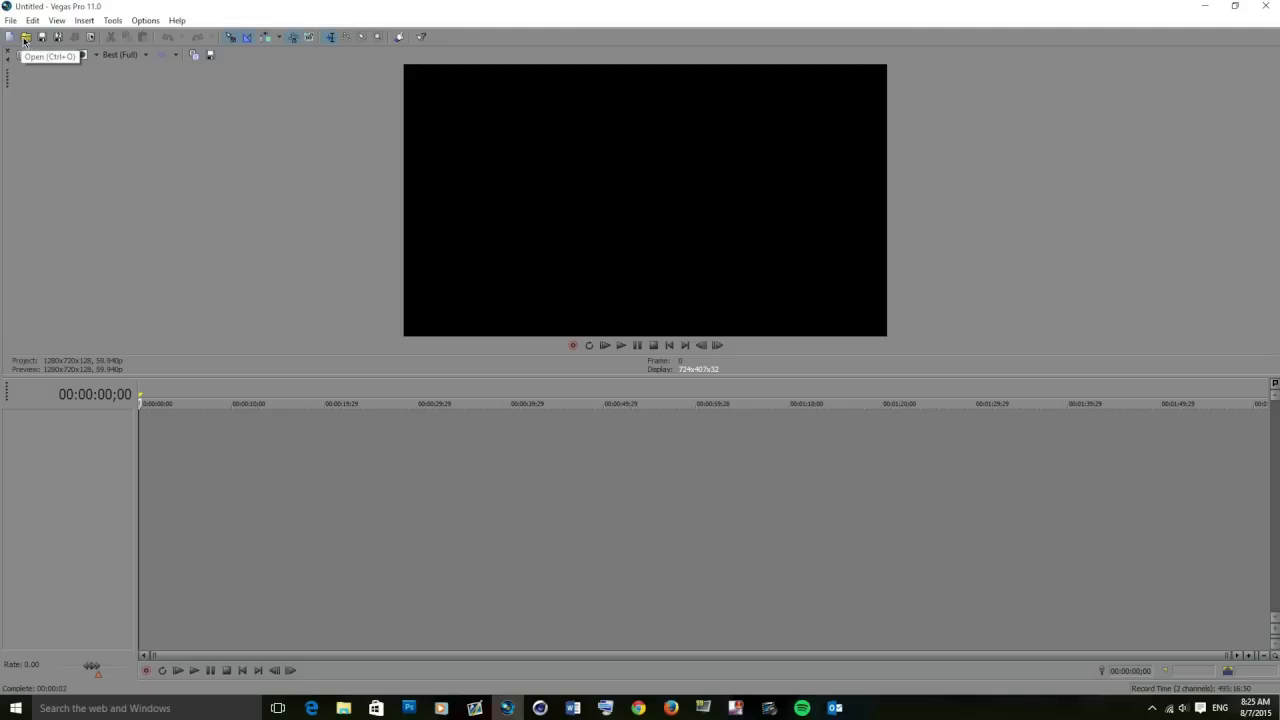
# - Open the Studio Double Wallbang clip from the Naveej clips folder onto the timeline
pyautogui.click(26, 37)
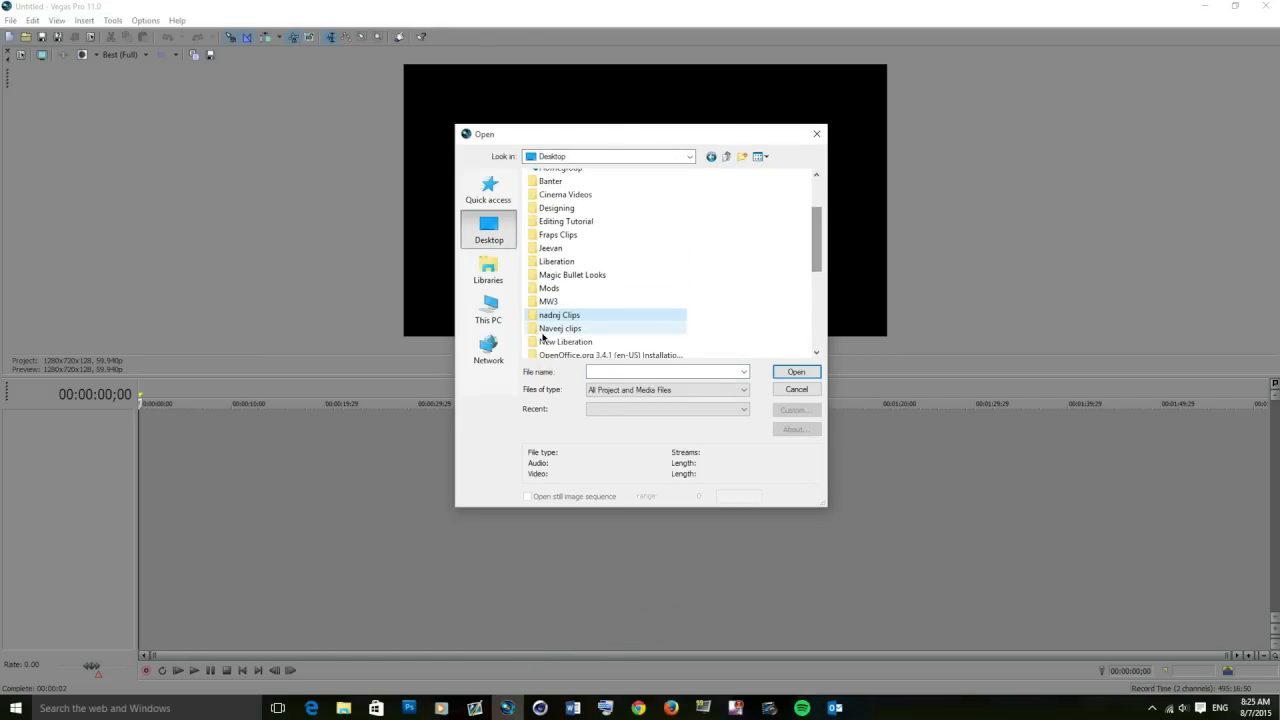
pyautogui.doubleClick(560, 328)
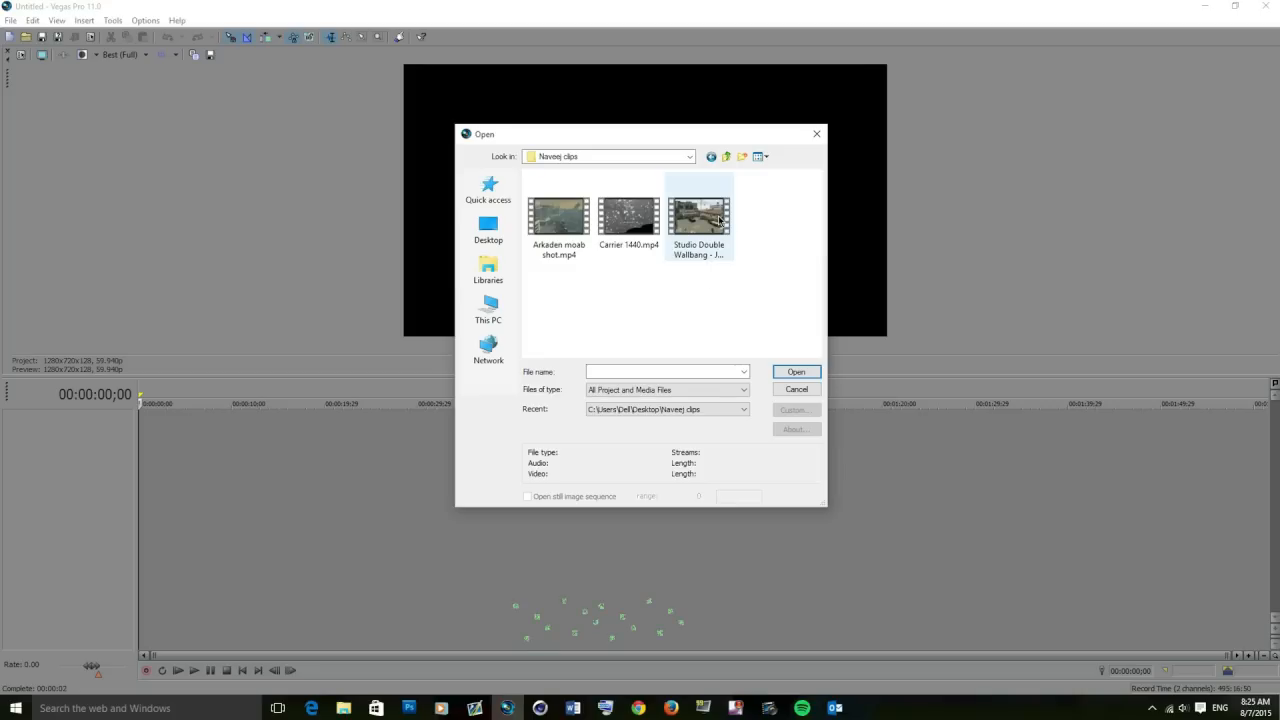
pyautogui.click(796, 371)
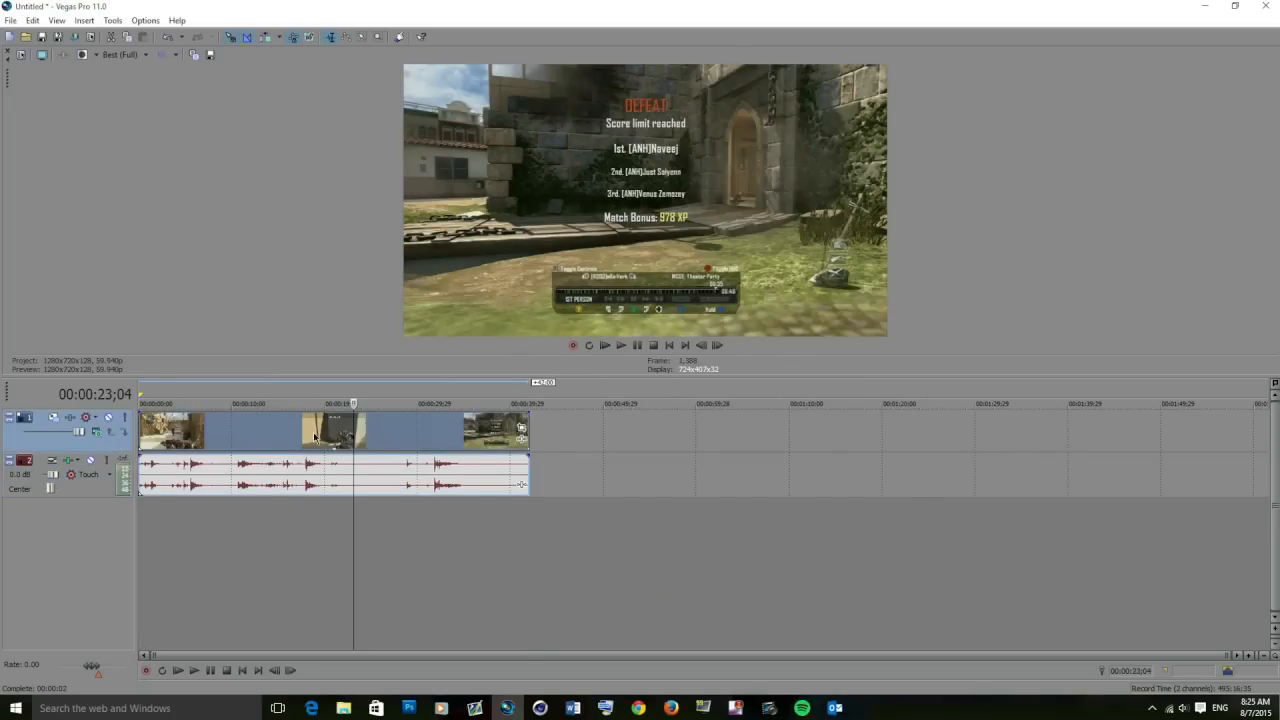
# - Insert a new audio track and browse the Music library for the song
pyautogui.rightClick(330, 430)
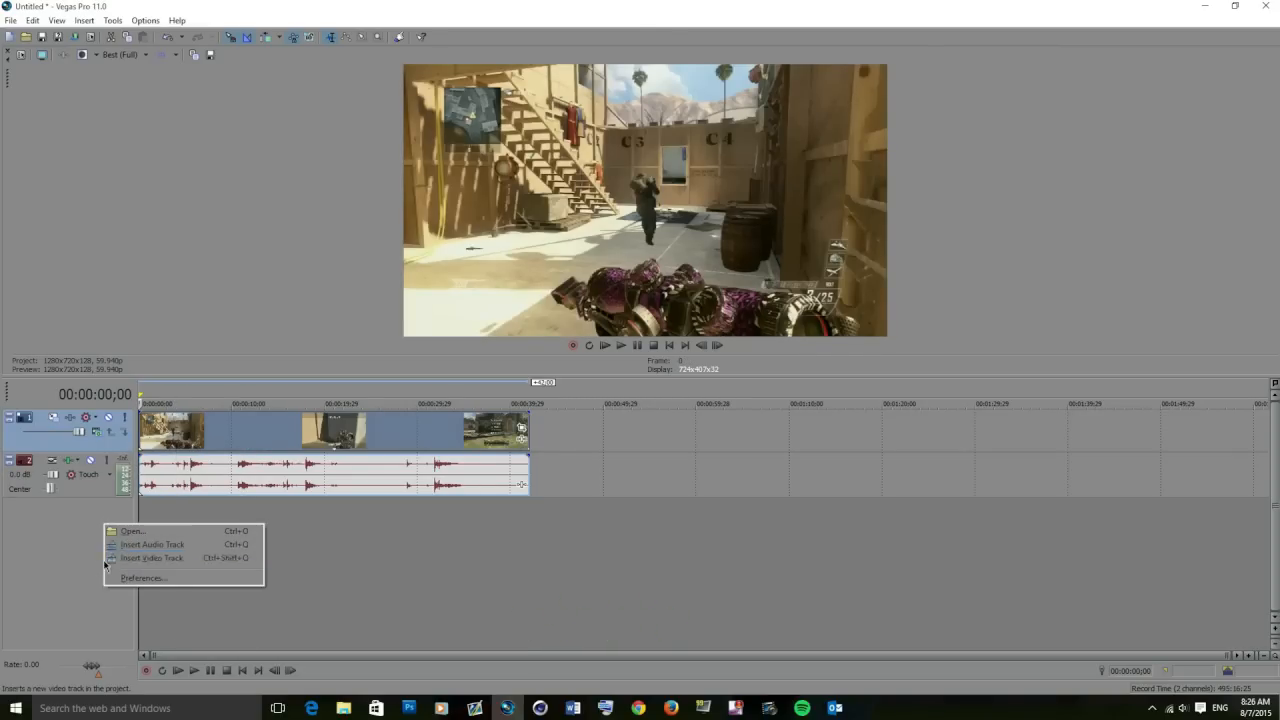
pyautogui.click(152, 557)
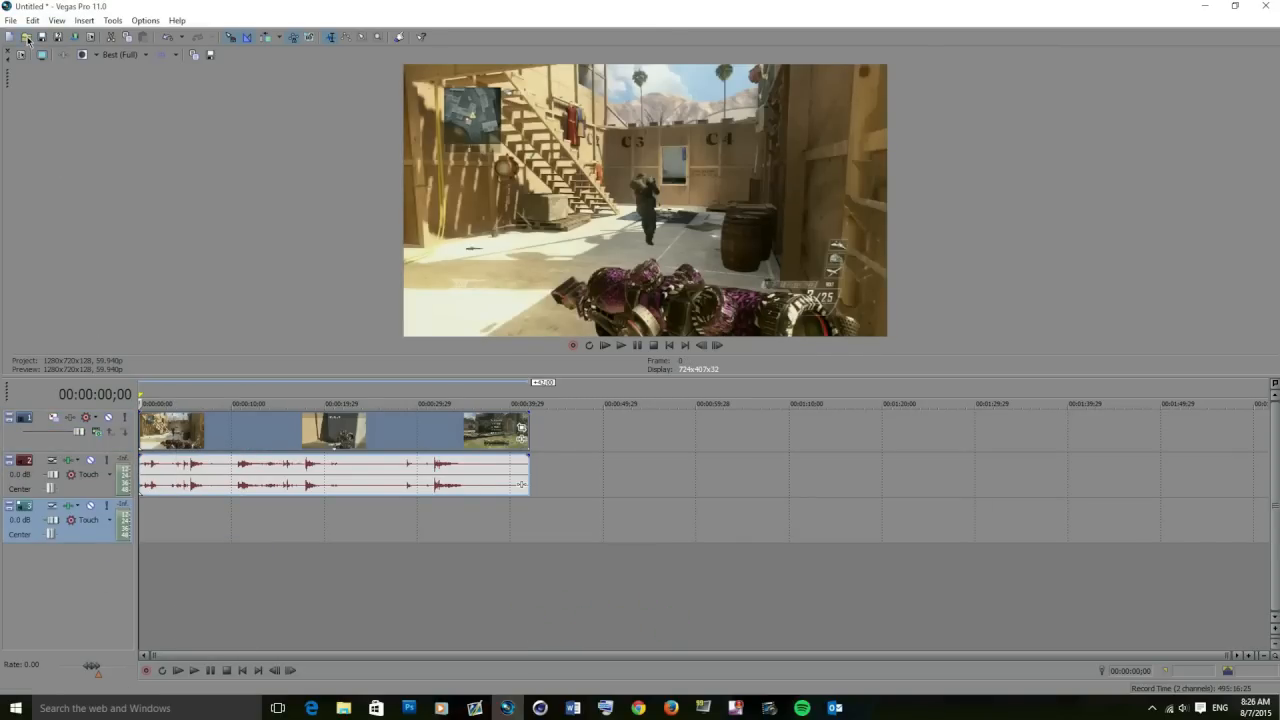
pyautogui.click(28, 37)
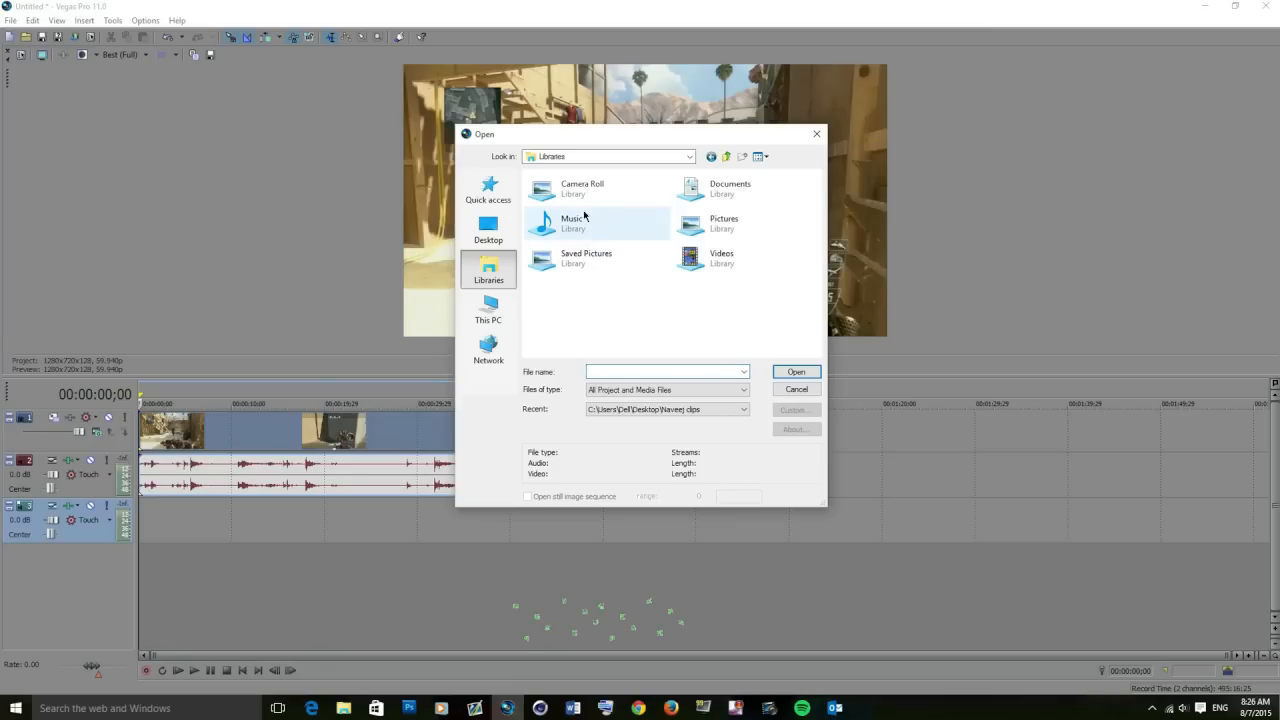
pyautogui.doubleClick(573, 222)
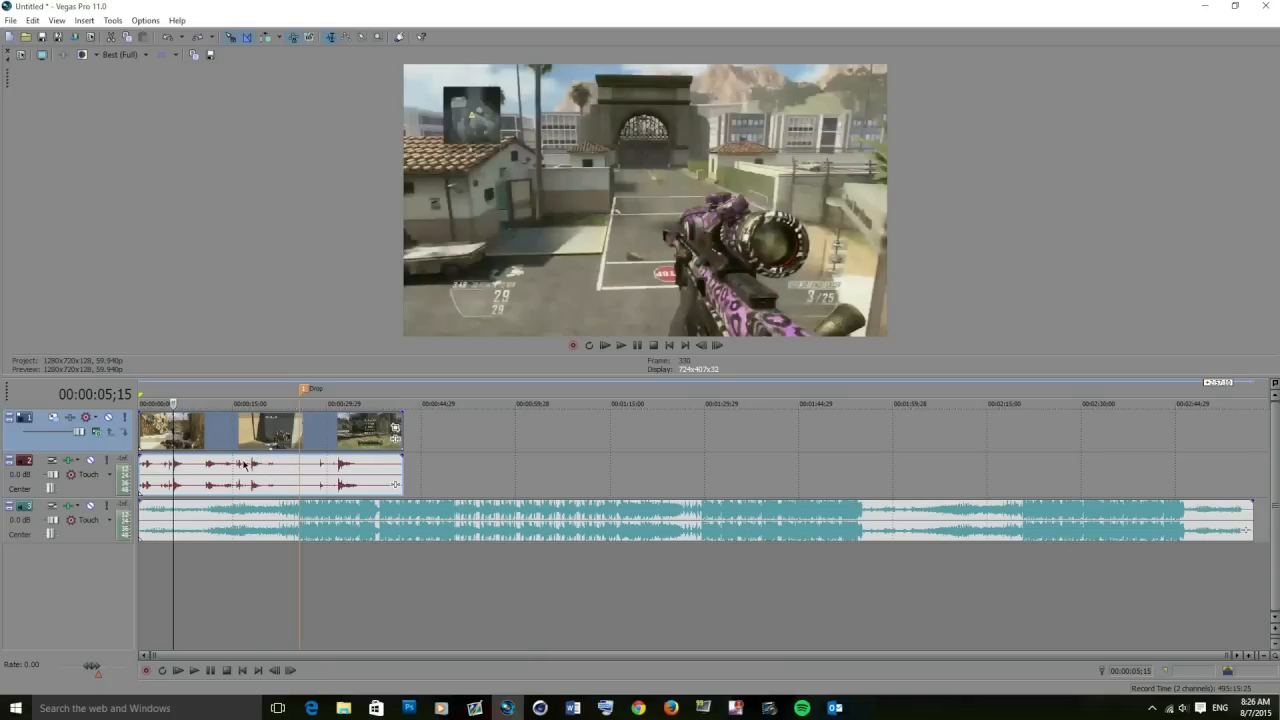
# - Shift the gameplay clip so the shot lands on the Drop marker, then open Event FX
pyautogui.click(124, 54)
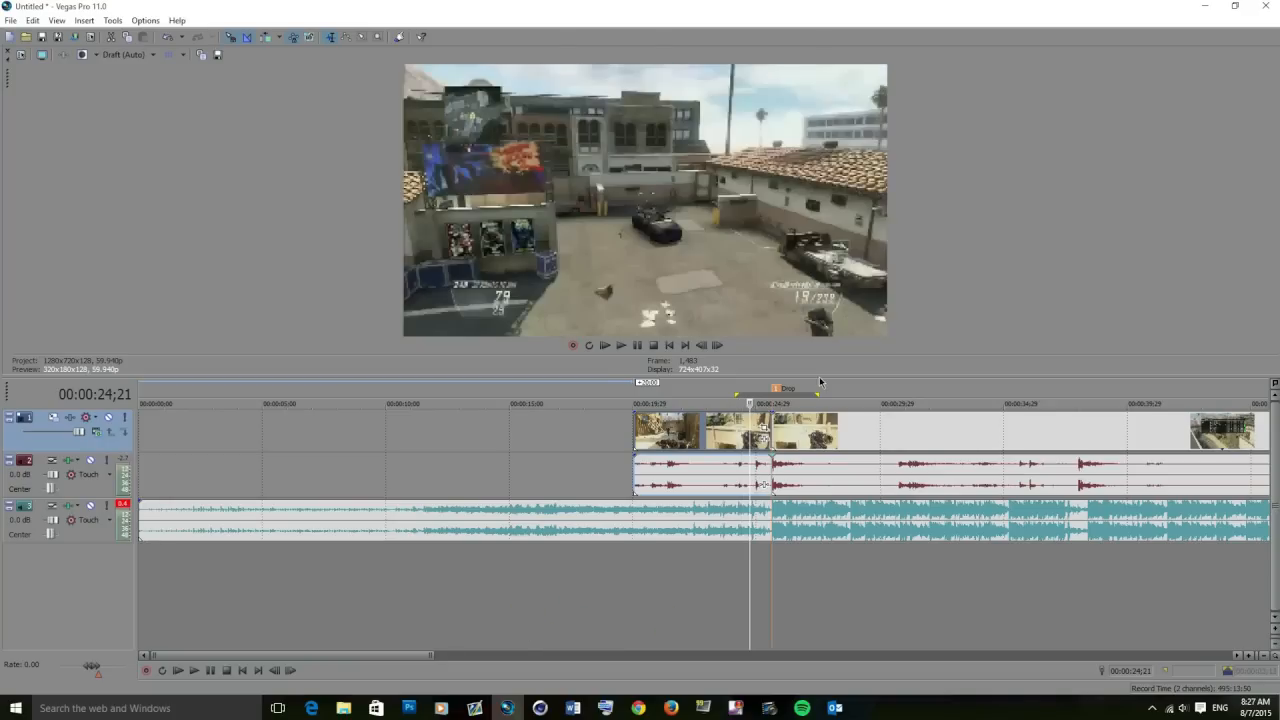
pyautogui.click(604, 344)
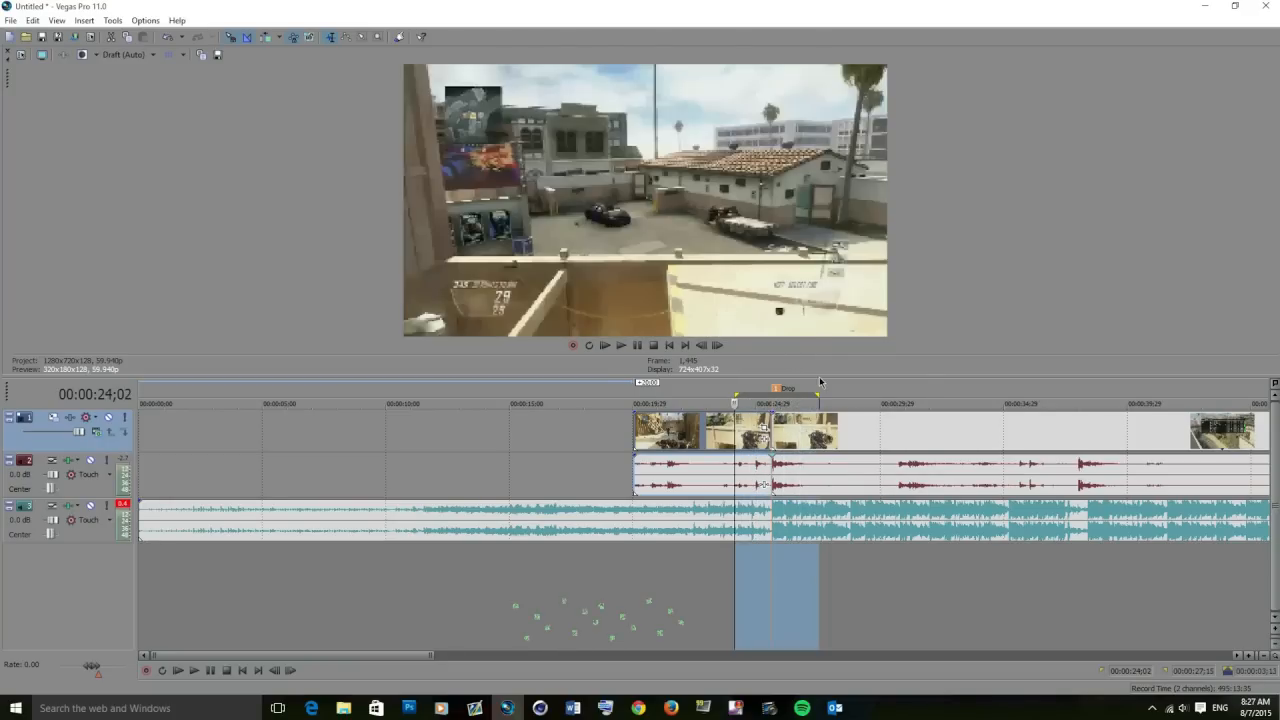
pyautogui.click(605, 344)
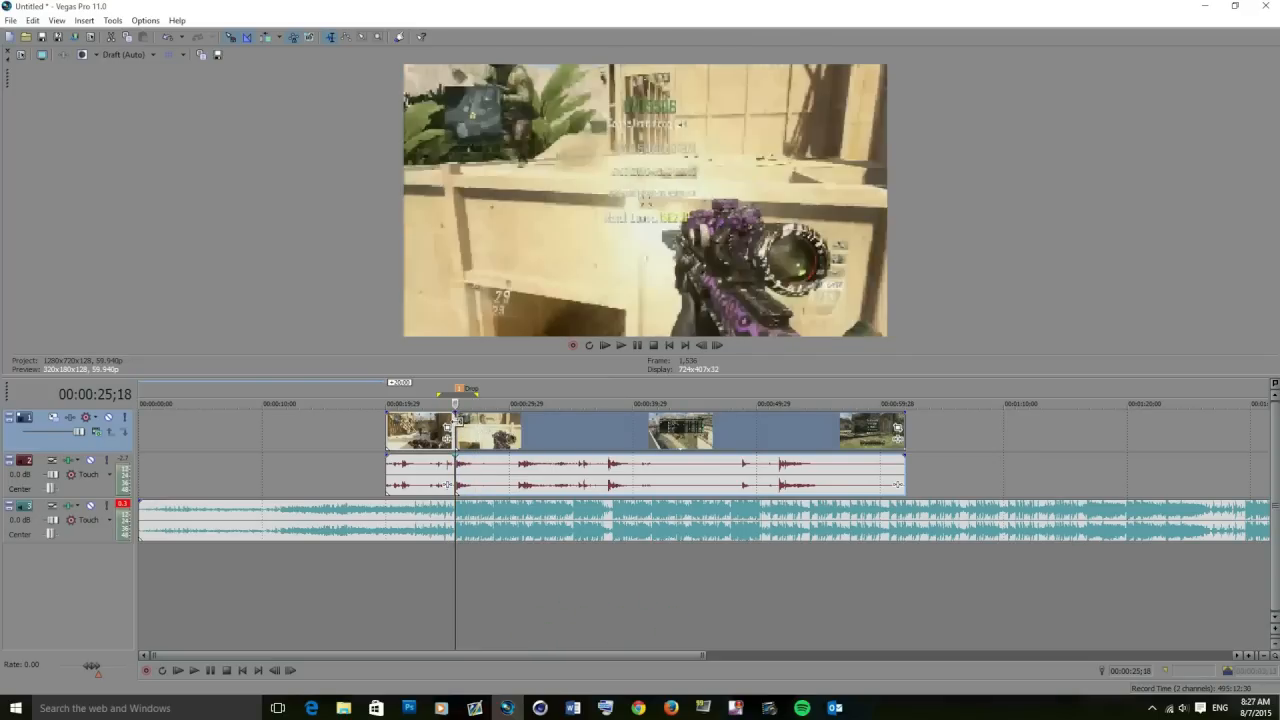
pyautogui.moveTo(898, 430)
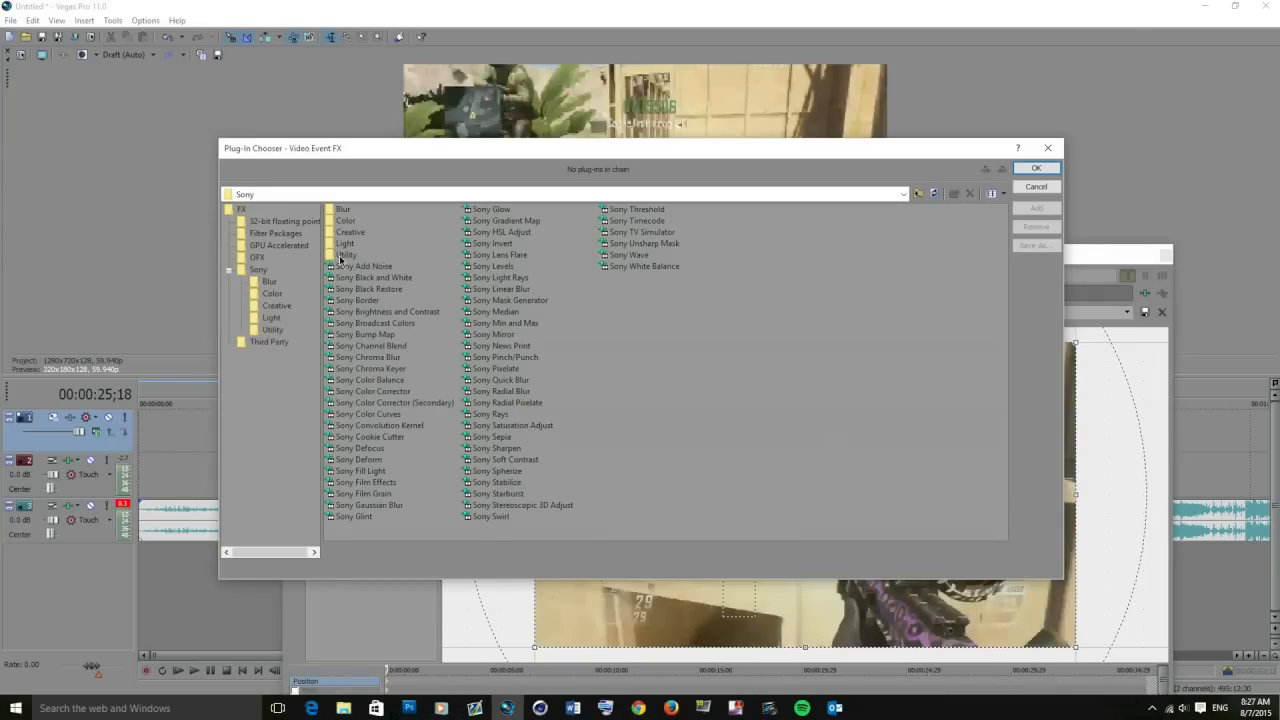
# - Add Magic Bullet Looks from the full FX list to the Studio Double Wallbang clip
pyautogui.click(259, 269)
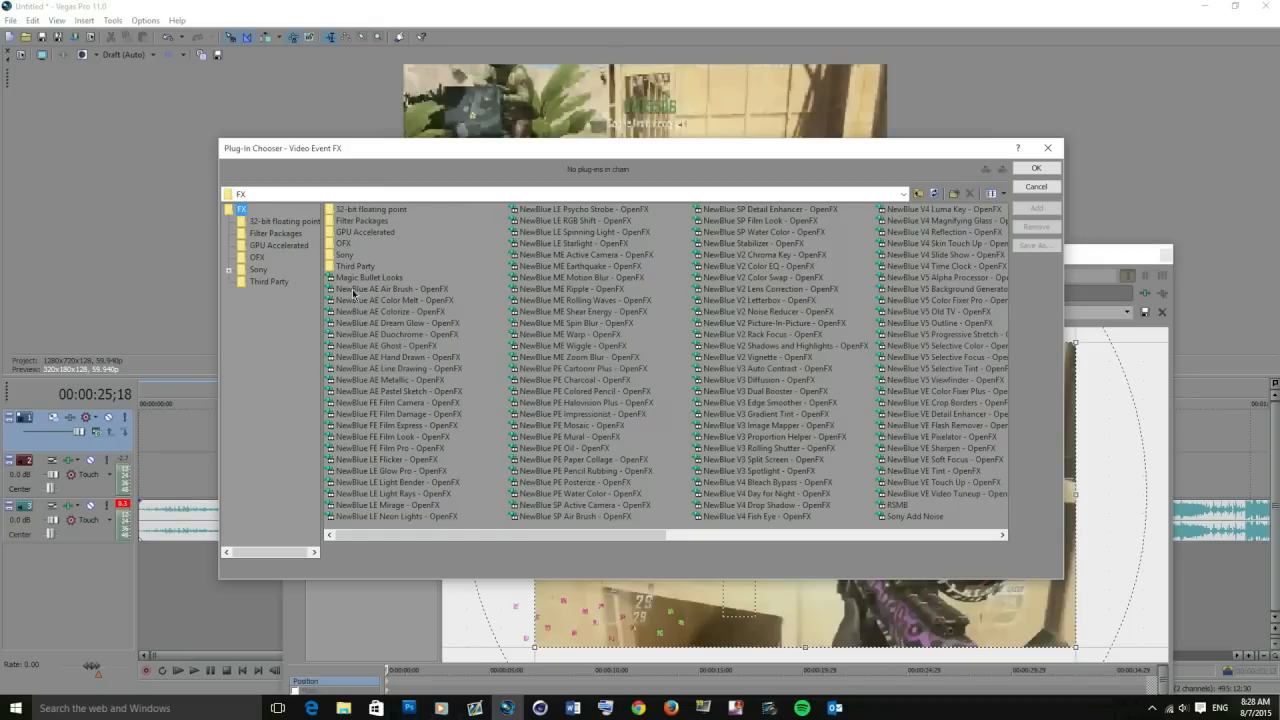
pyautogui.click(370, 277)
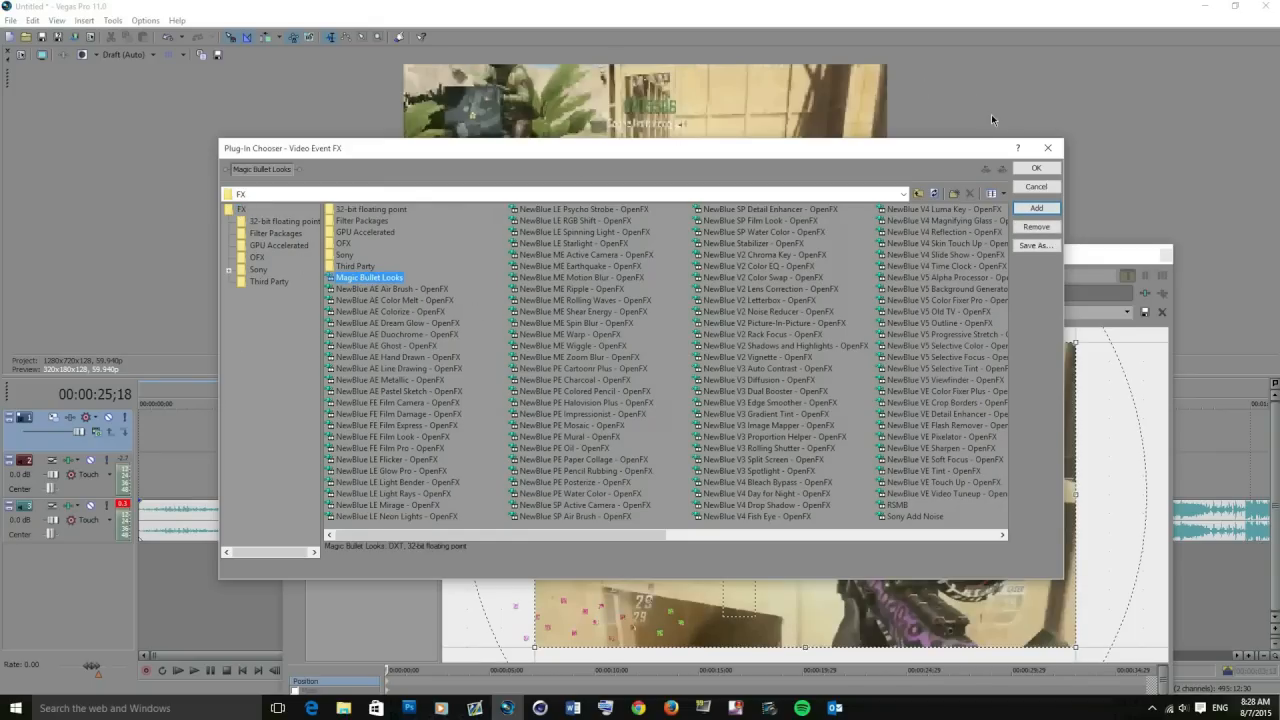
pyautogui.click(1036, 167)
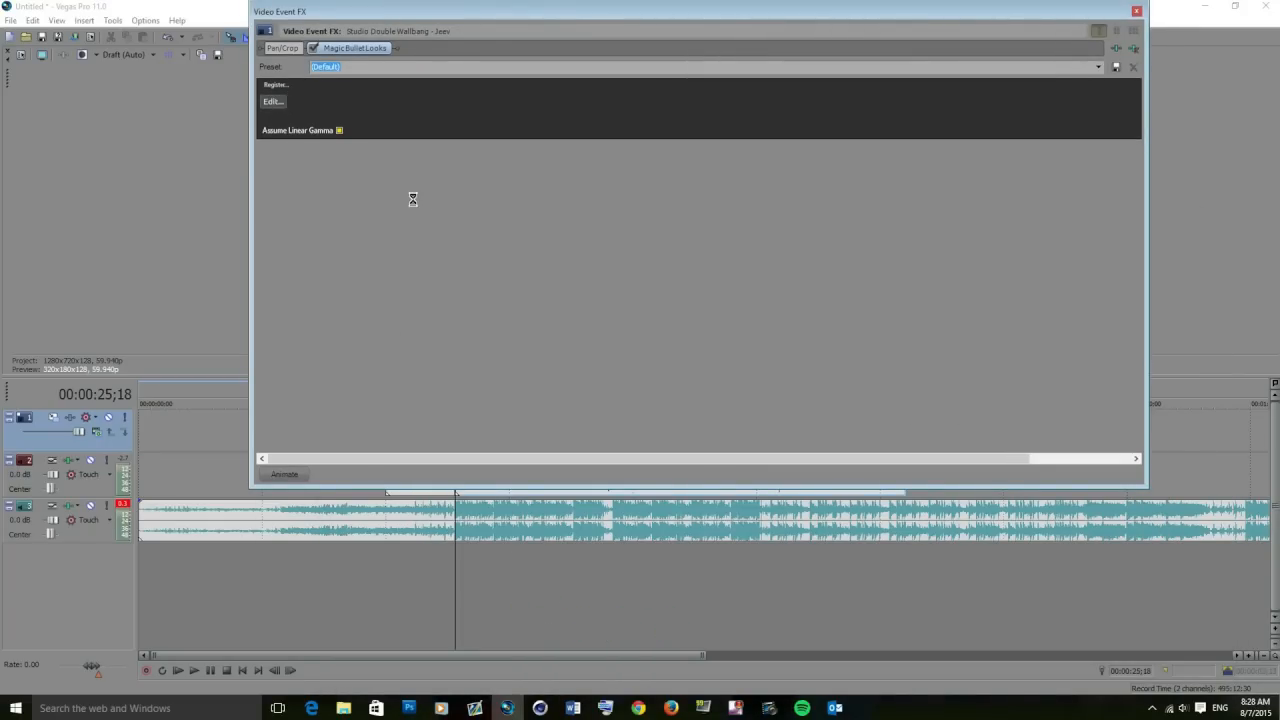
# - In the Looks editor, drag the Chromatic Aberration tool into the Lens slot
pyautogui.click(272, 101)
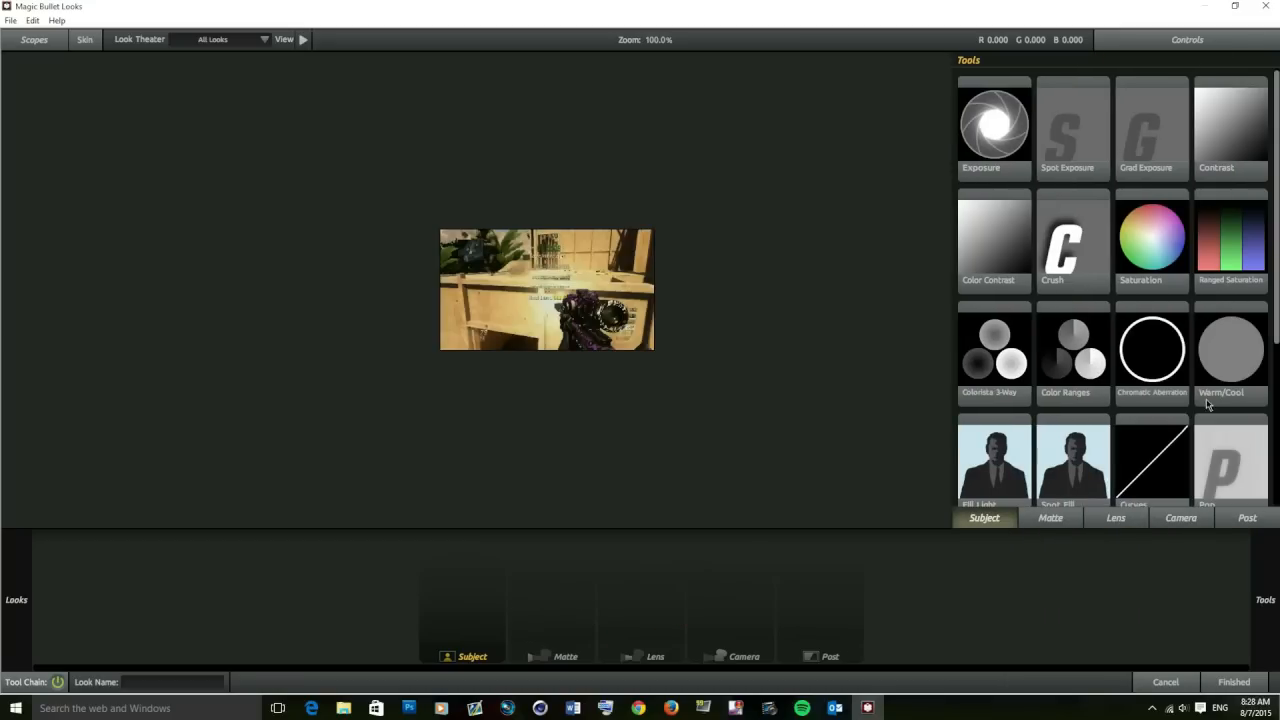
pyautogui.moveTo(1158, 340)
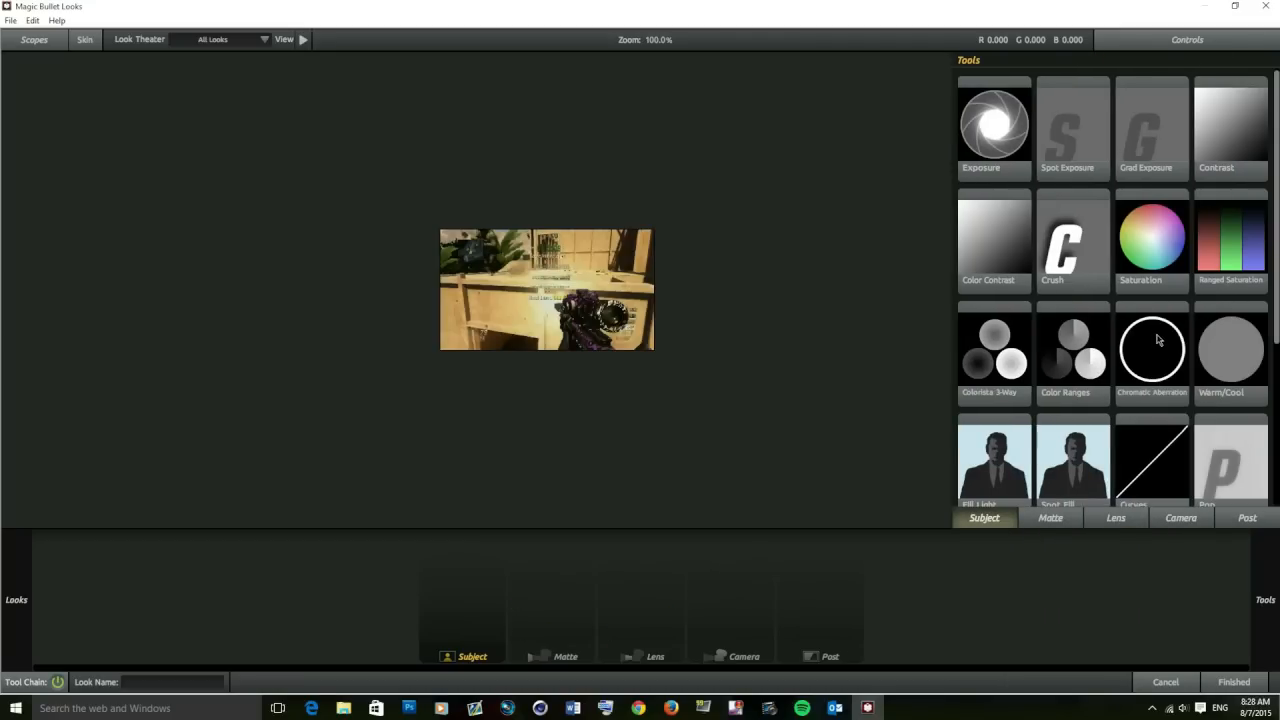
pyautogui.moveTo(1152, 349); pyautogui.dragTo(730, 505)
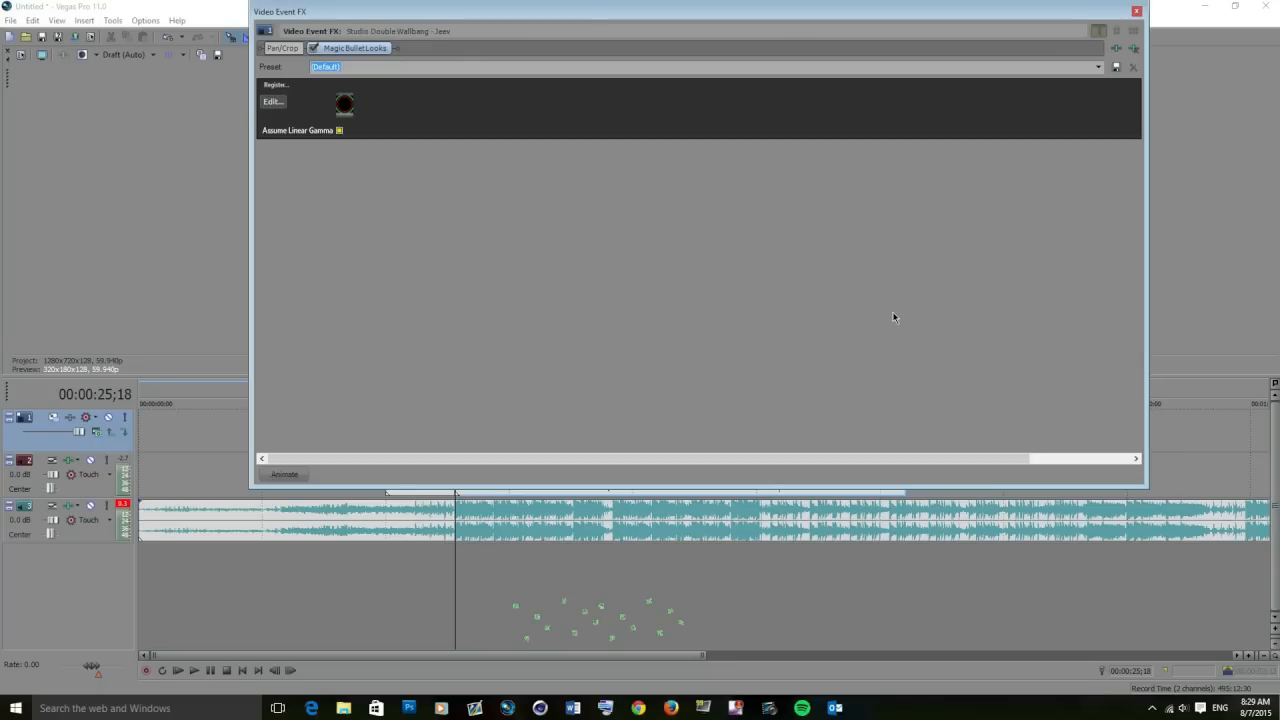
pyautogui.moveTo(899, 16)
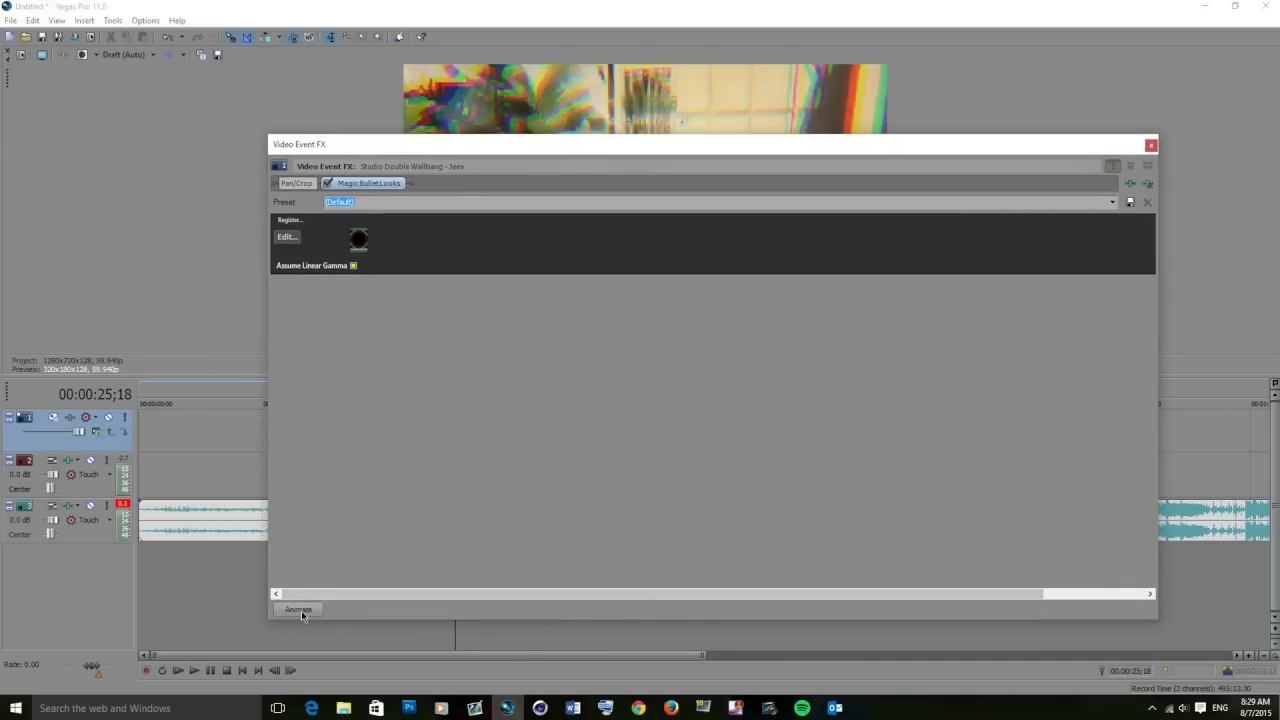
# - Keyframe the Chromatic Aberration values at 19 frames in, then close Video Event FX
pyautogui.click(297, 610)
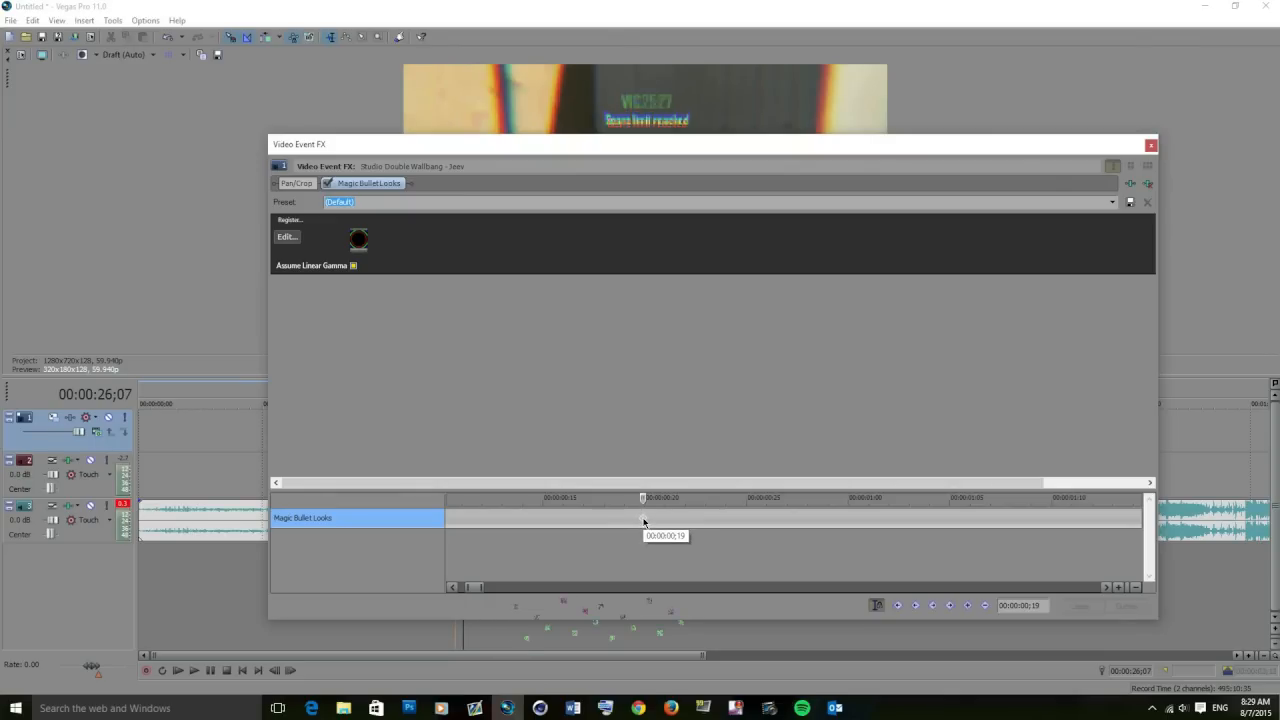
pyautogui.click(287, 237)
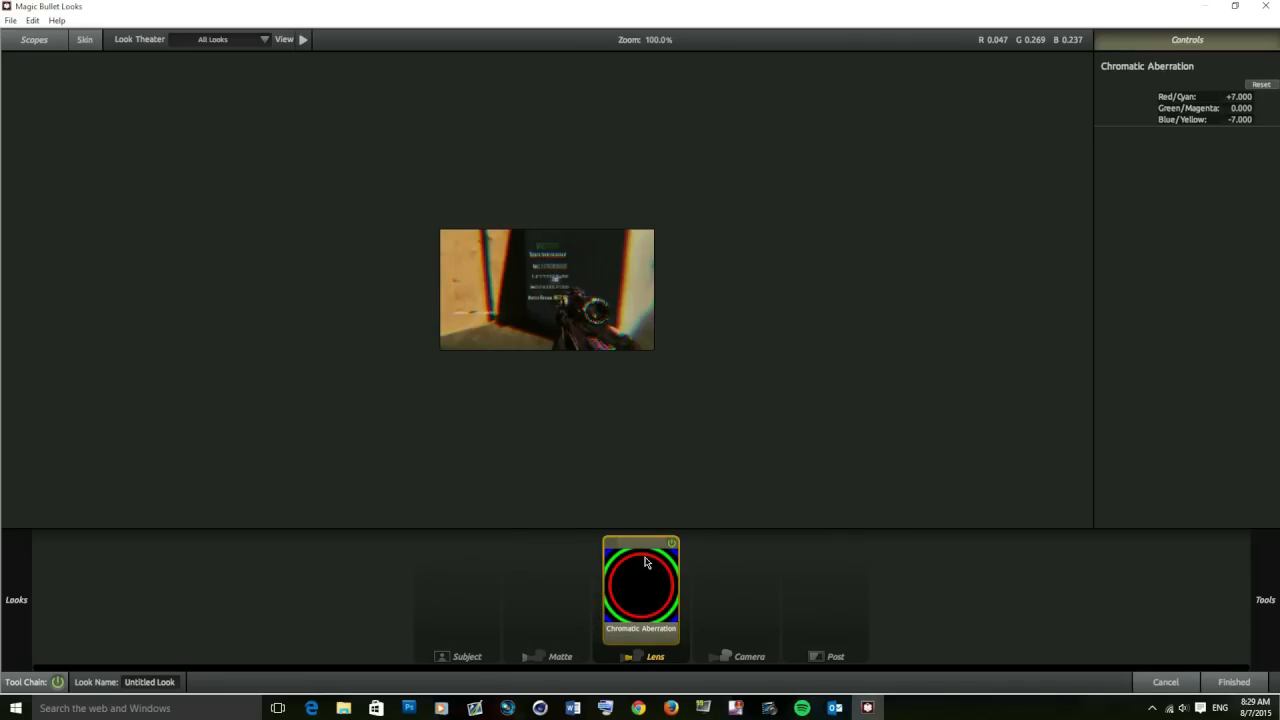
pyautogui.click(1261, 84)
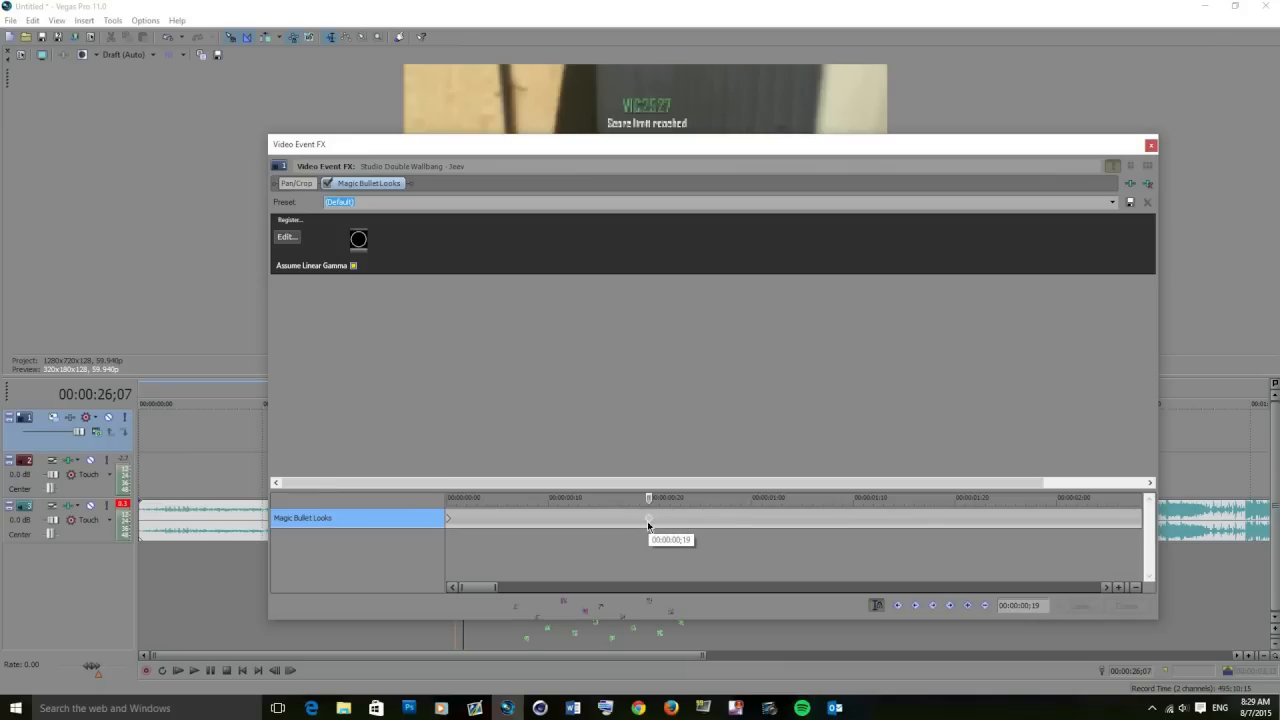
pyautogui.moveTo(695, 523)
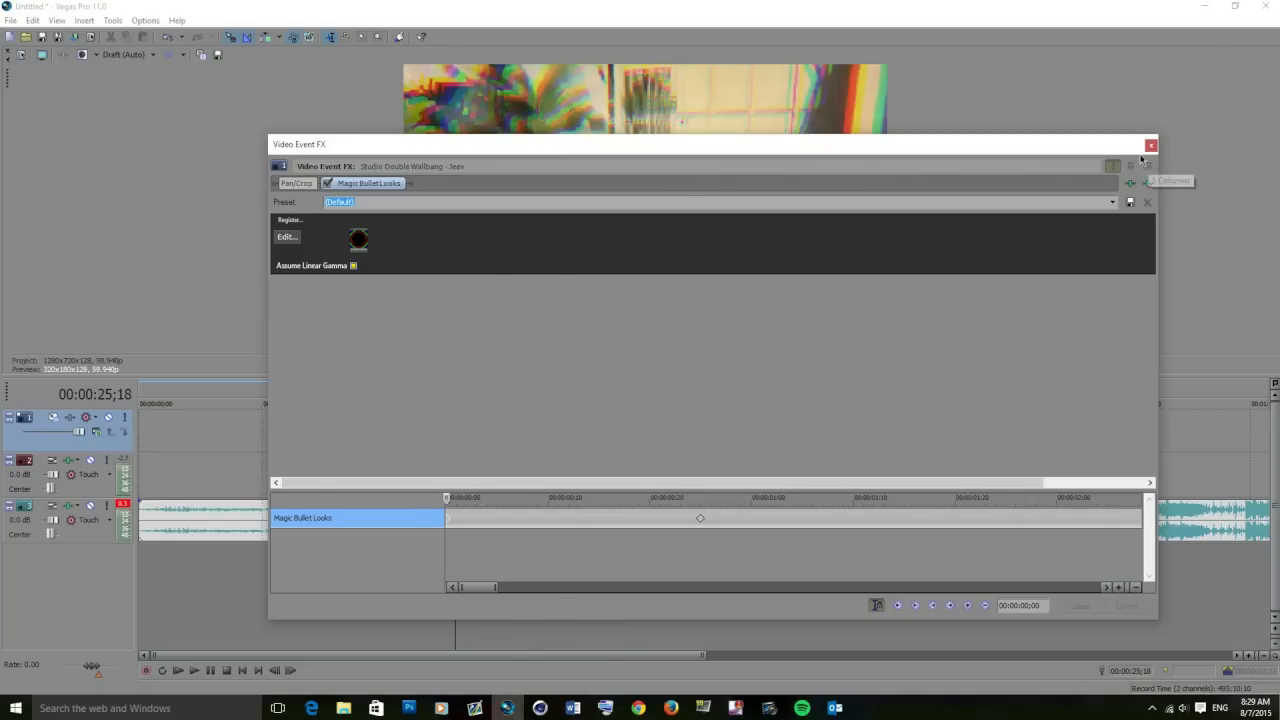
pyautogui.click(1151, 144)
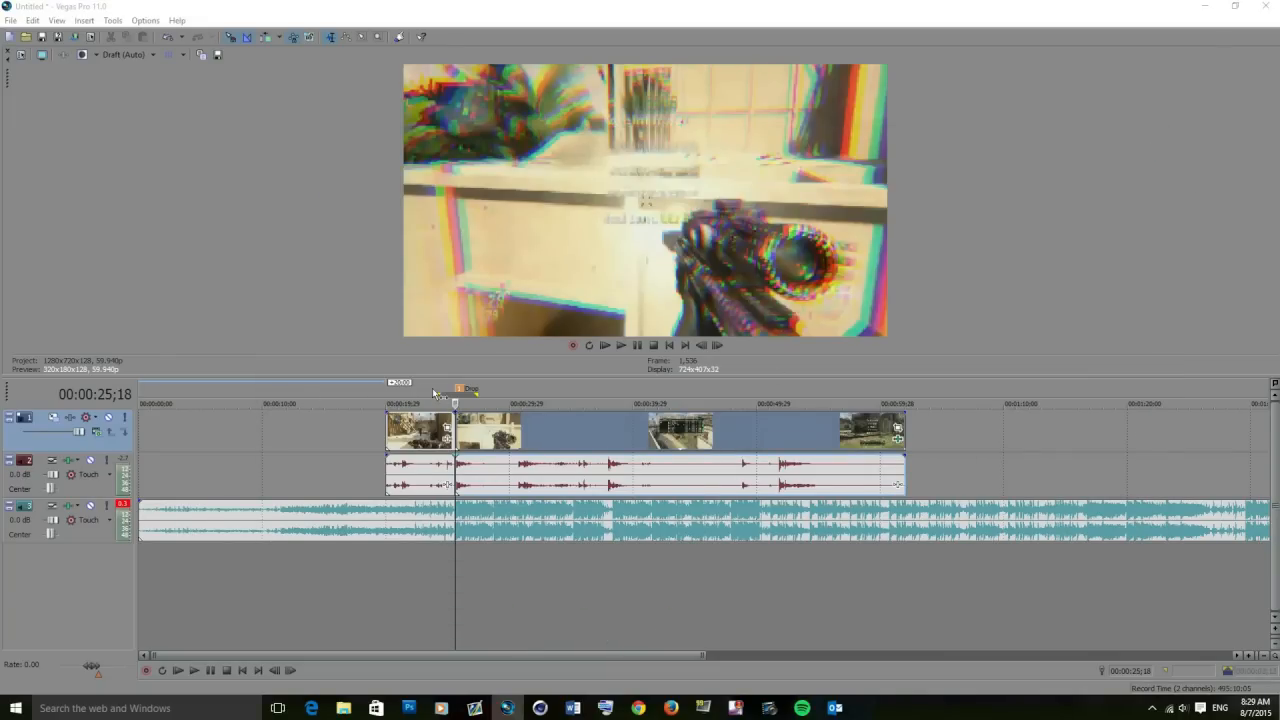